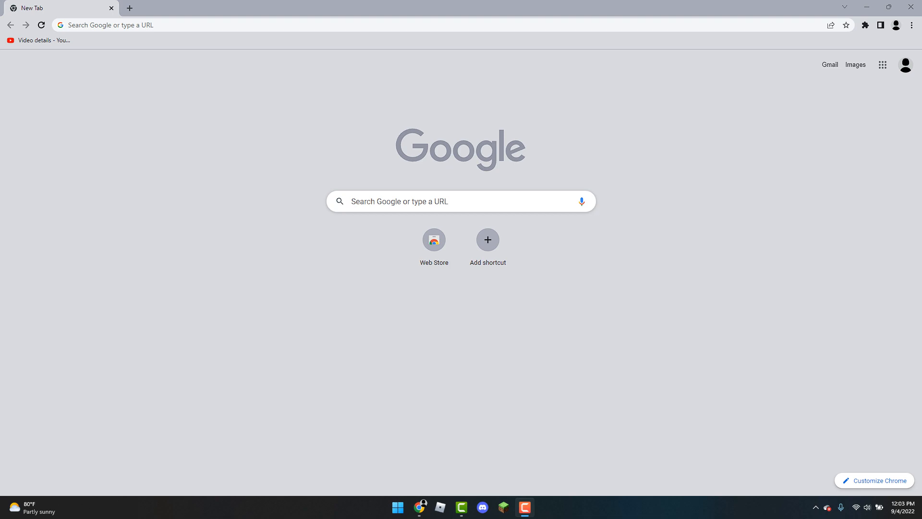
Open the Customize Chrome panel from the new tab page
click(875, 481)
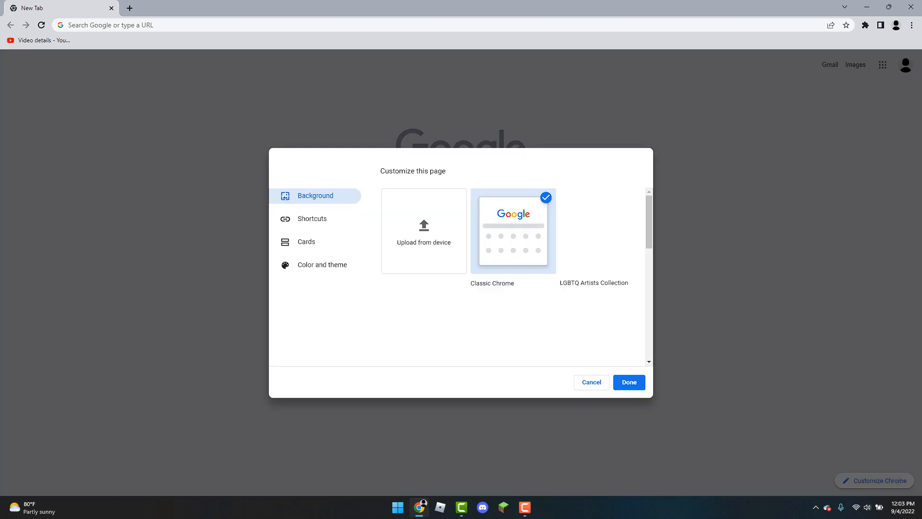
Preview the Default and Dark blue themes, reselect Cool gray, and close customization
click(322, 264)
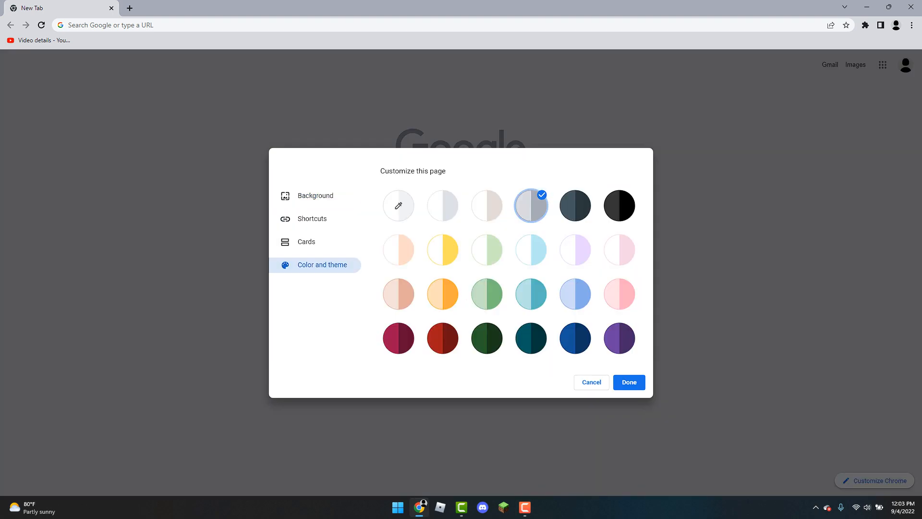
mouse_move(443, 205)
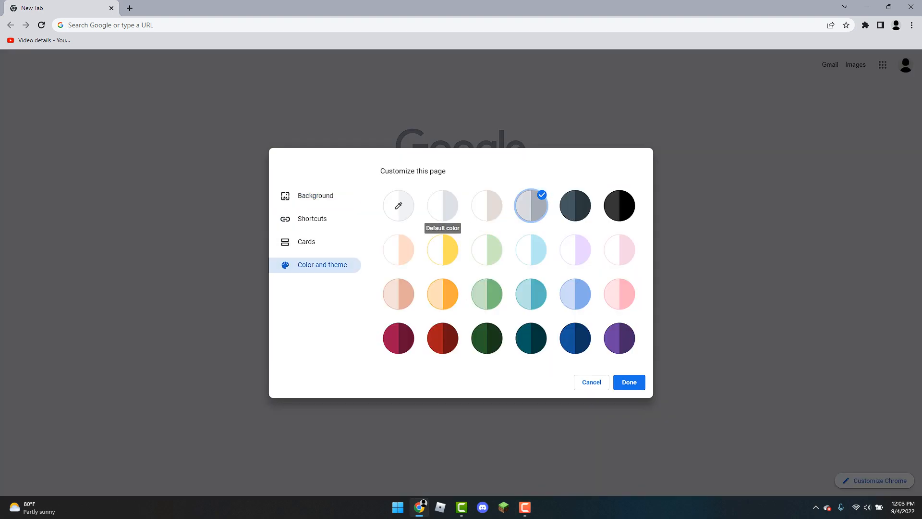
click(442, 205)
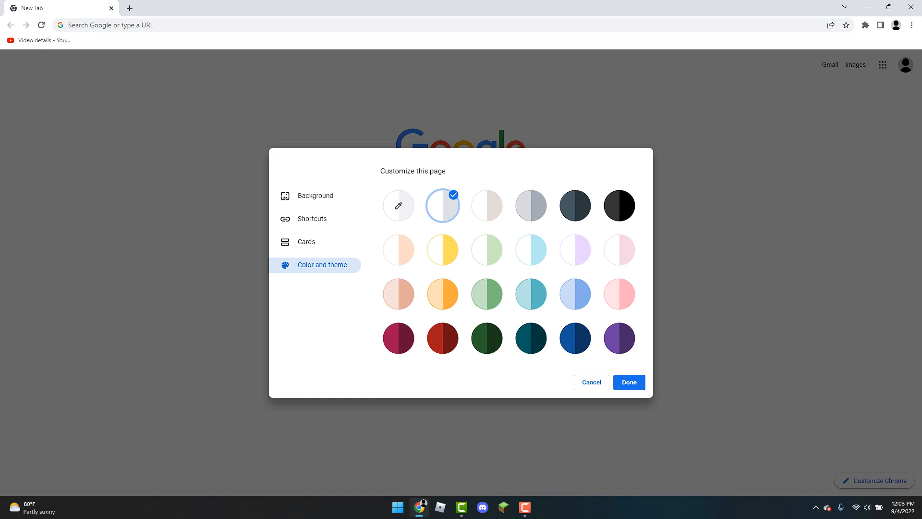
click(575, 338)
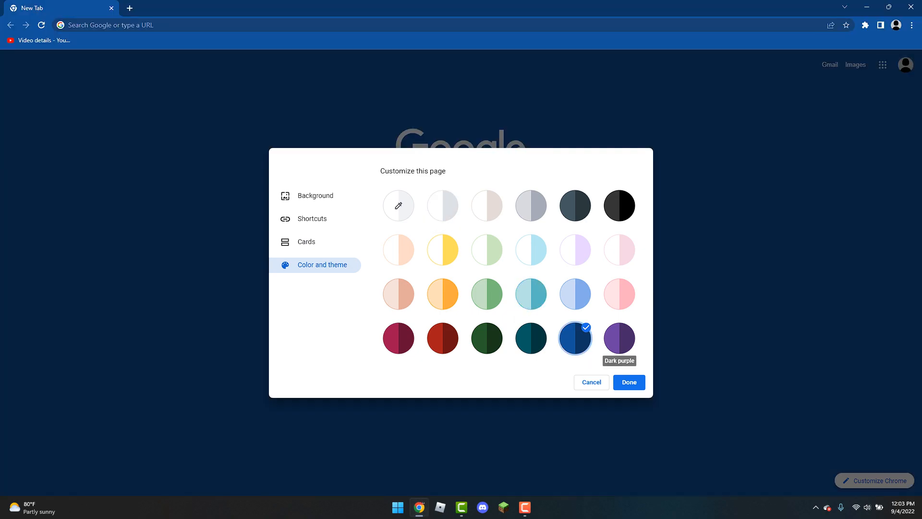
click(530, 206)
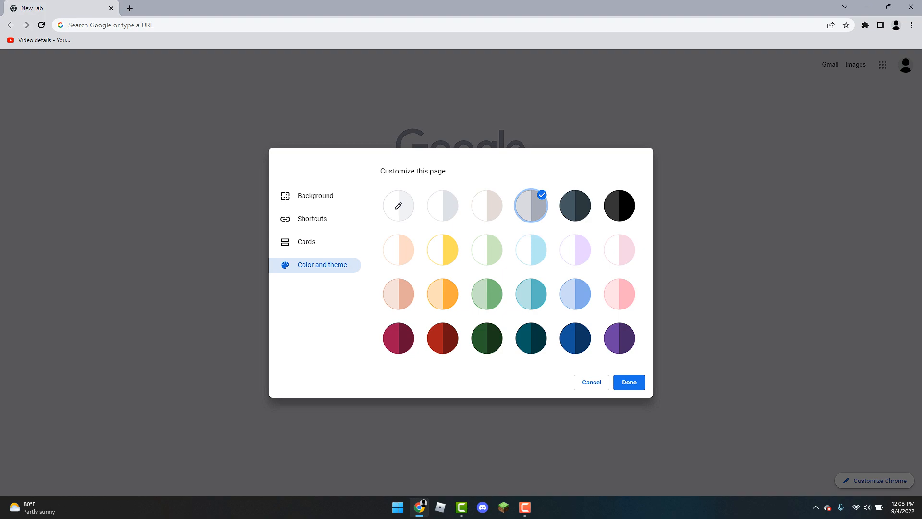
mouse_move(315, 196)
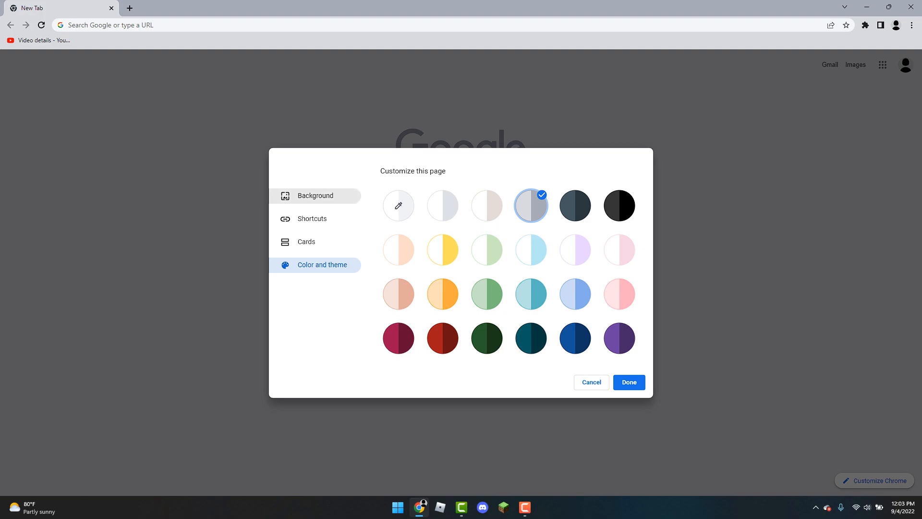
click(315, 195)
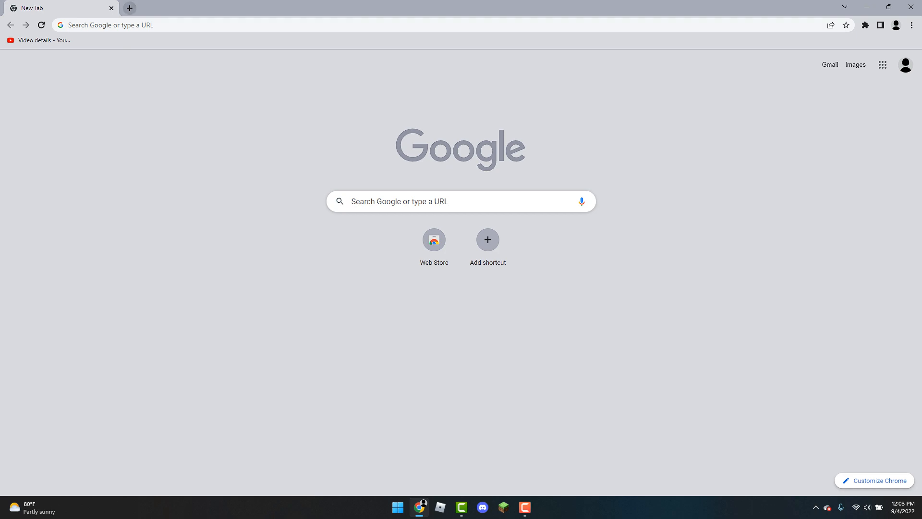
In a new tab, find the autumn forest road image and start saving it
click(129, 7)
text(background images)
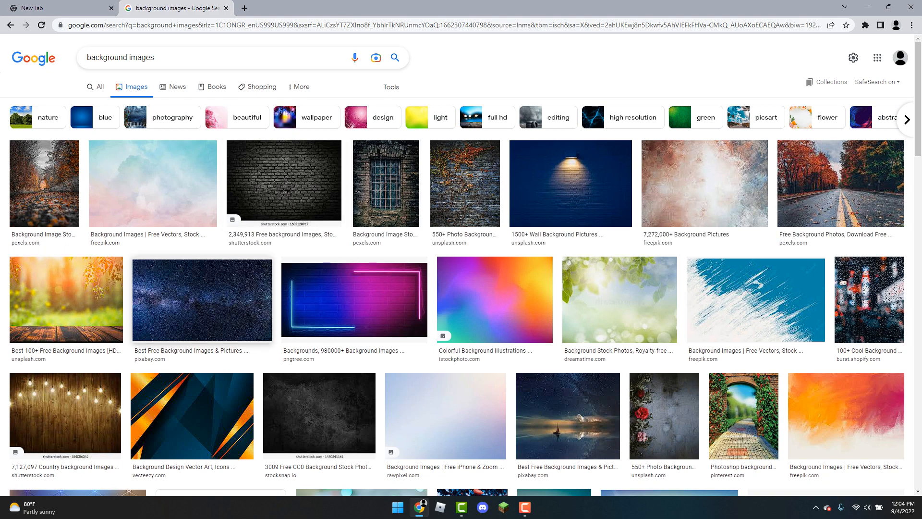
click(44, 183)
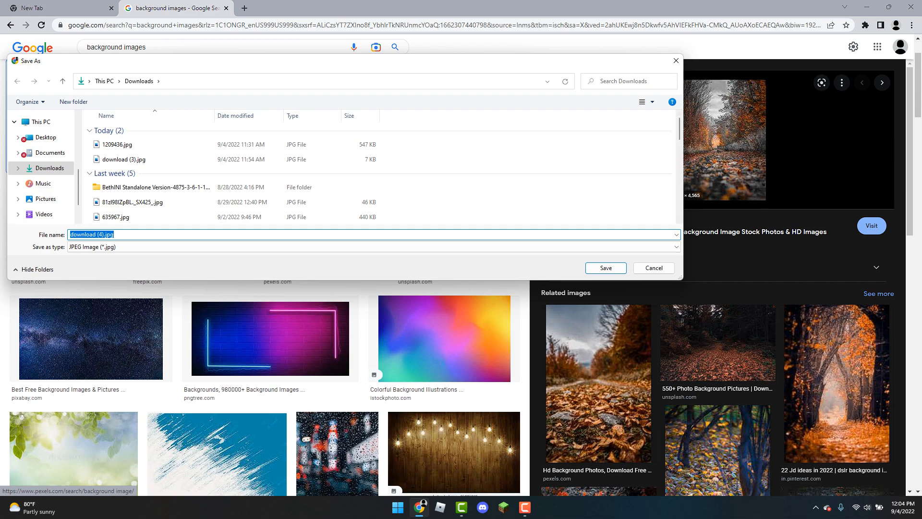
Save the autumn image as fsfsfsf.jpg and return to the New Tab page
text(fsfs)
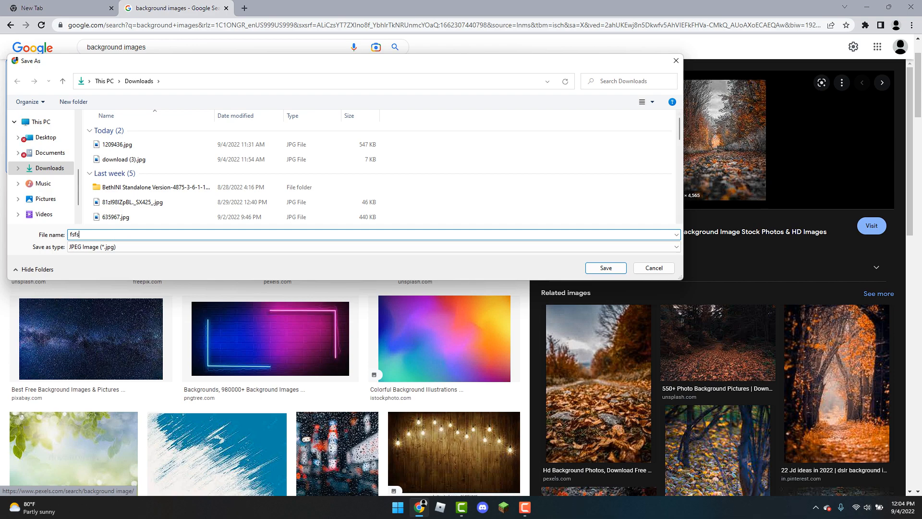
click(605, 268)
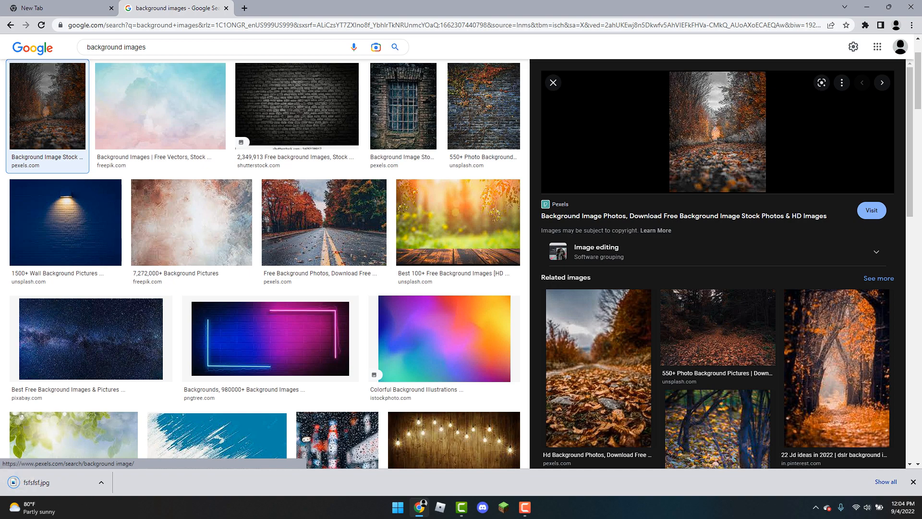
click(58, 8)
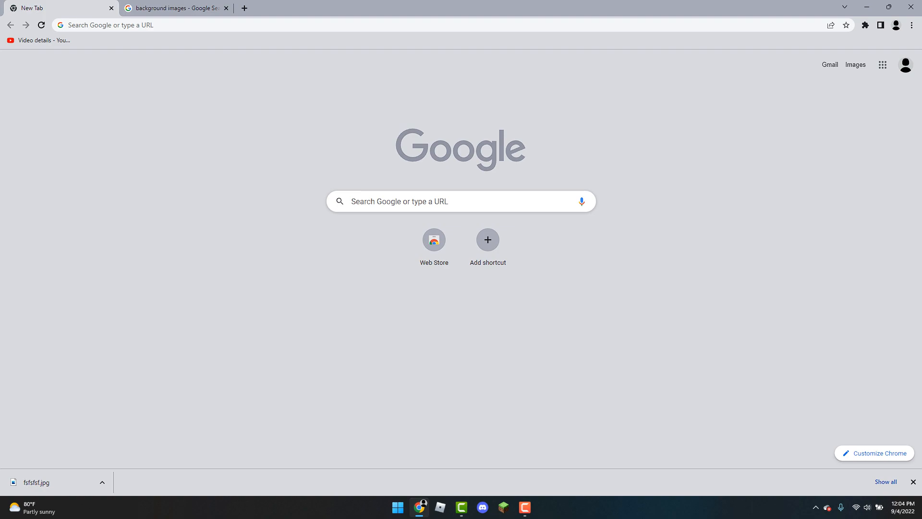
Reopen Customize Chrome and choose Upload from device for the background
click(874, 453)
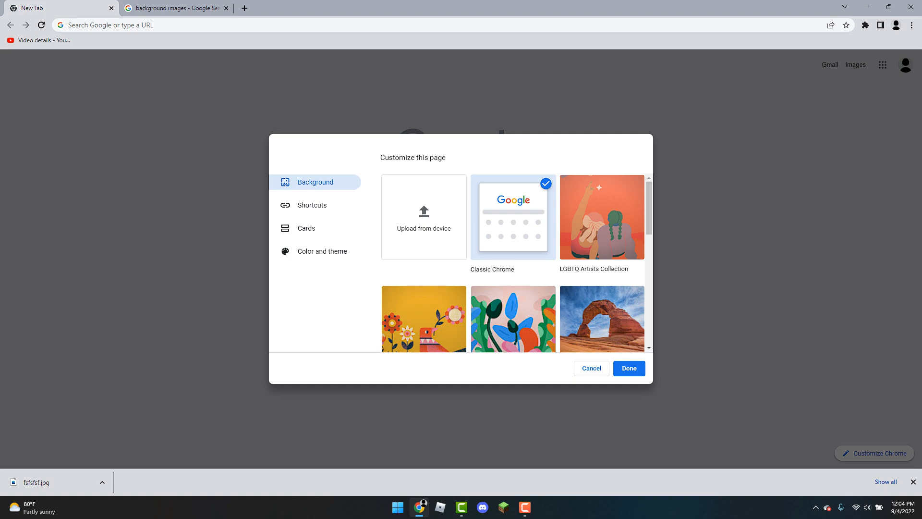
click(424, 217)
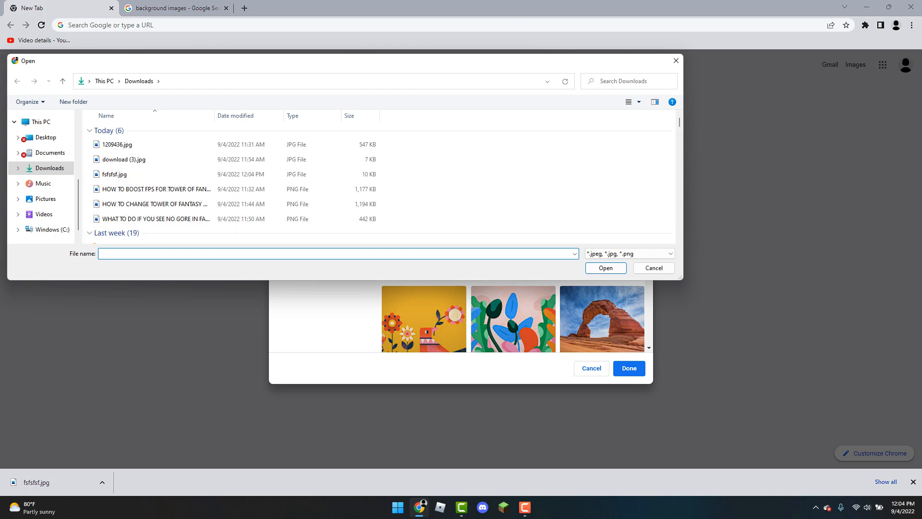
Enter fsfsfsf.jpg in the file picker's name field via autocomplete
text(f)
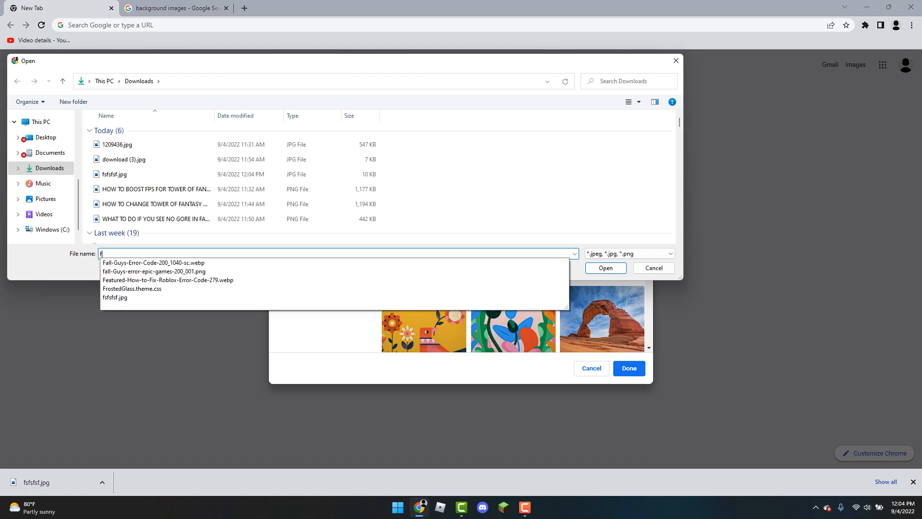
text(sfs)
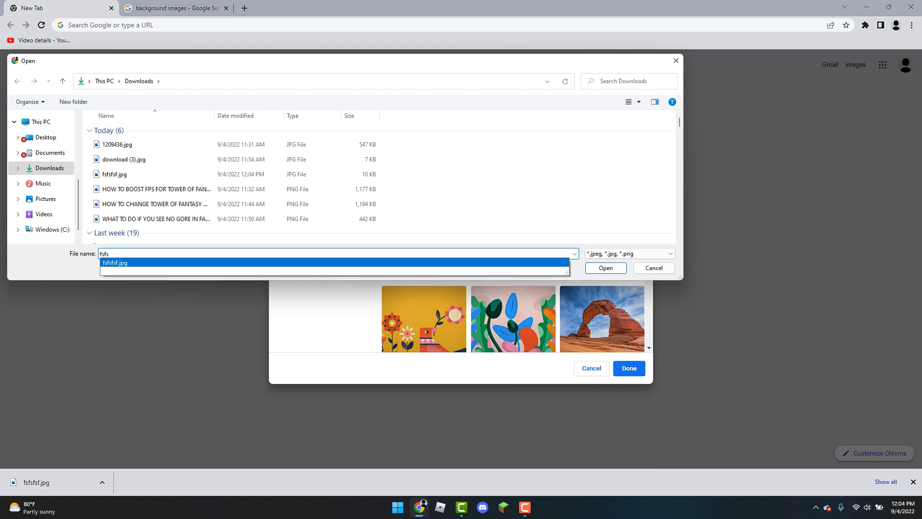
click(115, 262)
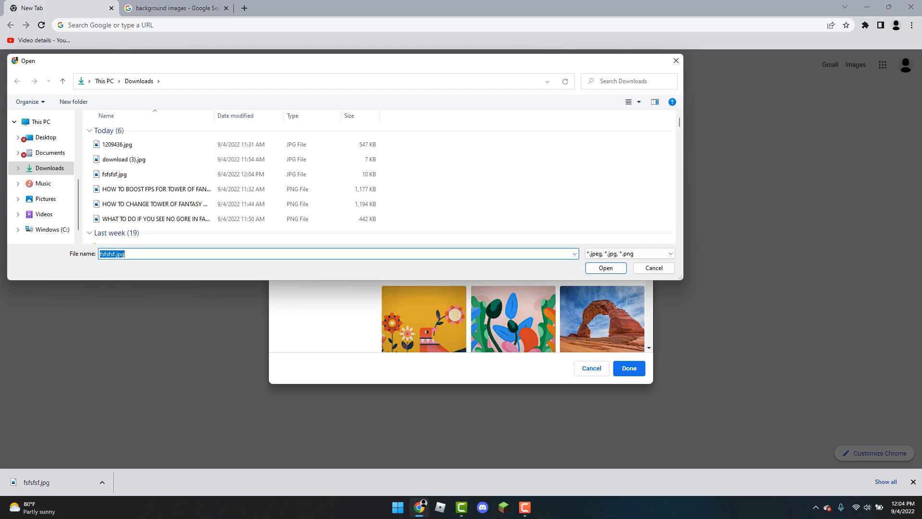